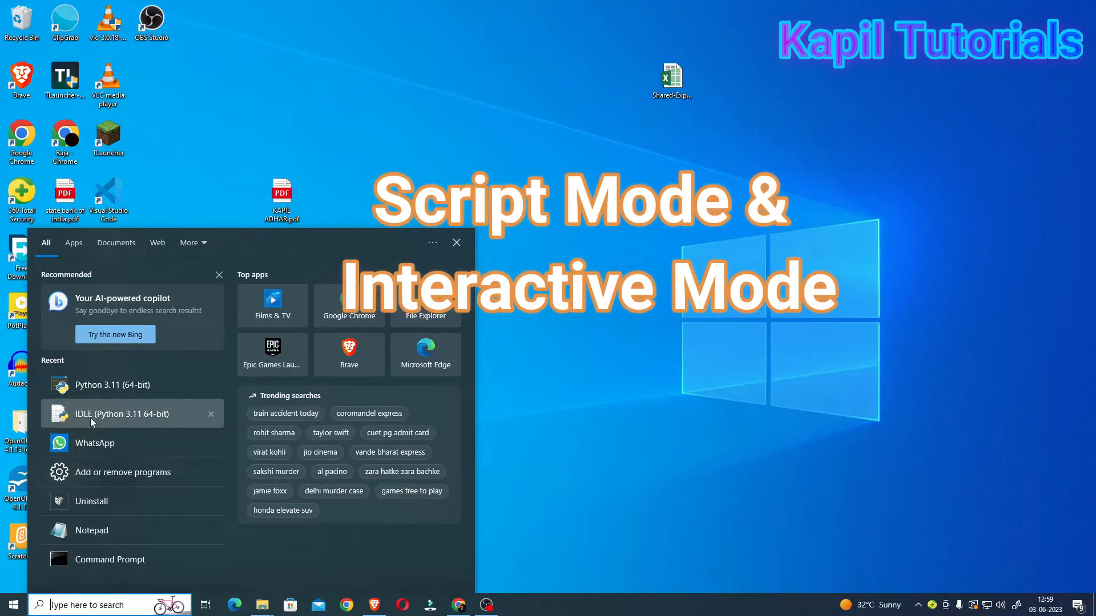
mouse_move(123, 413)
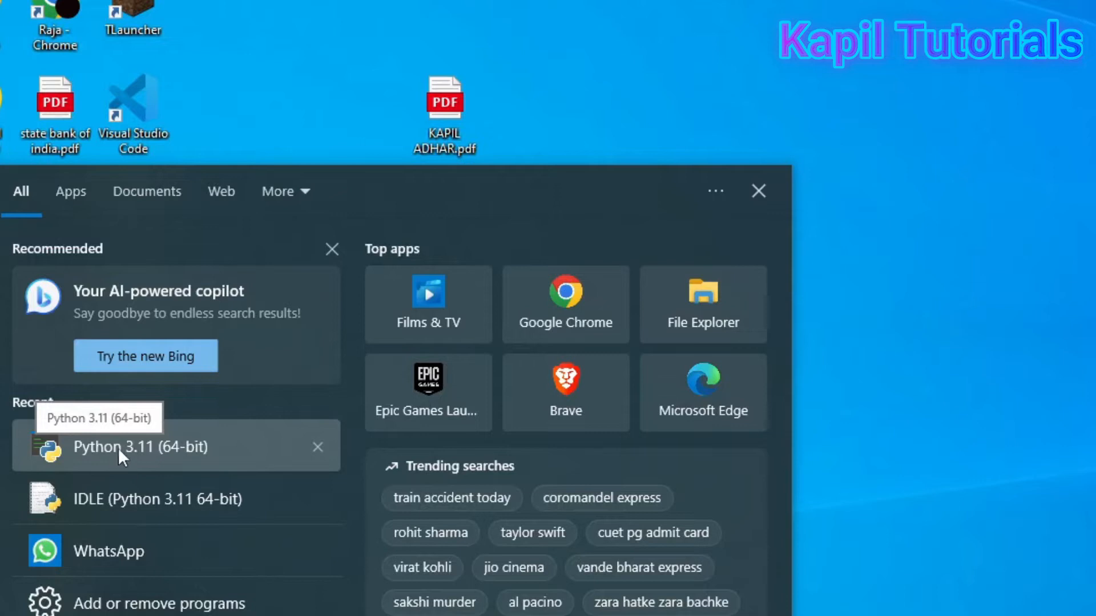
mouse_move(115, 503)
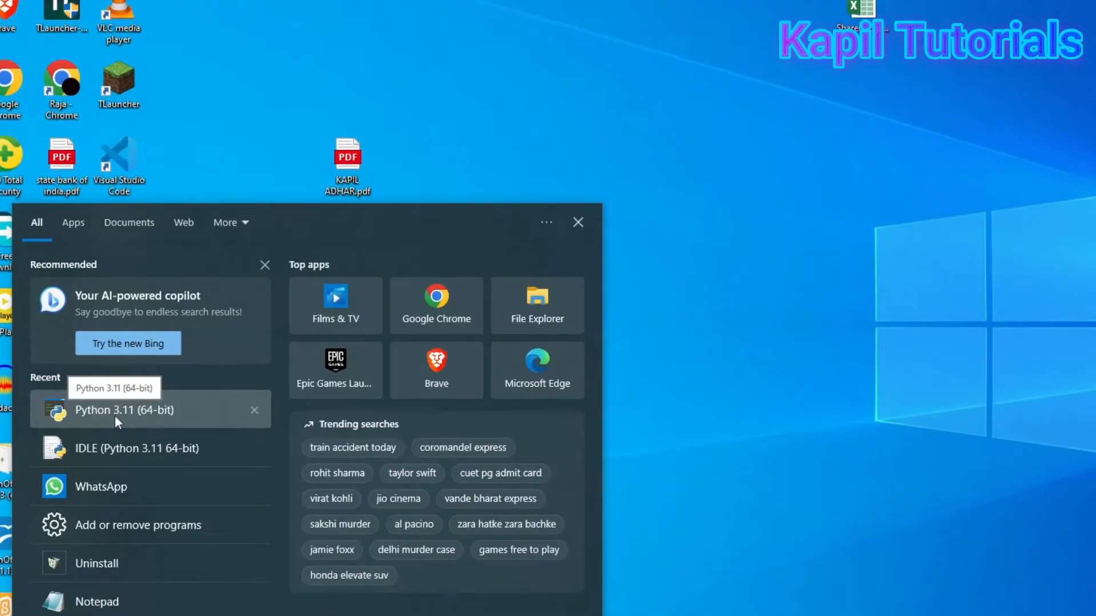
Step: Launch the Python 3.11 console and maximize its window
left_click(124, 409)
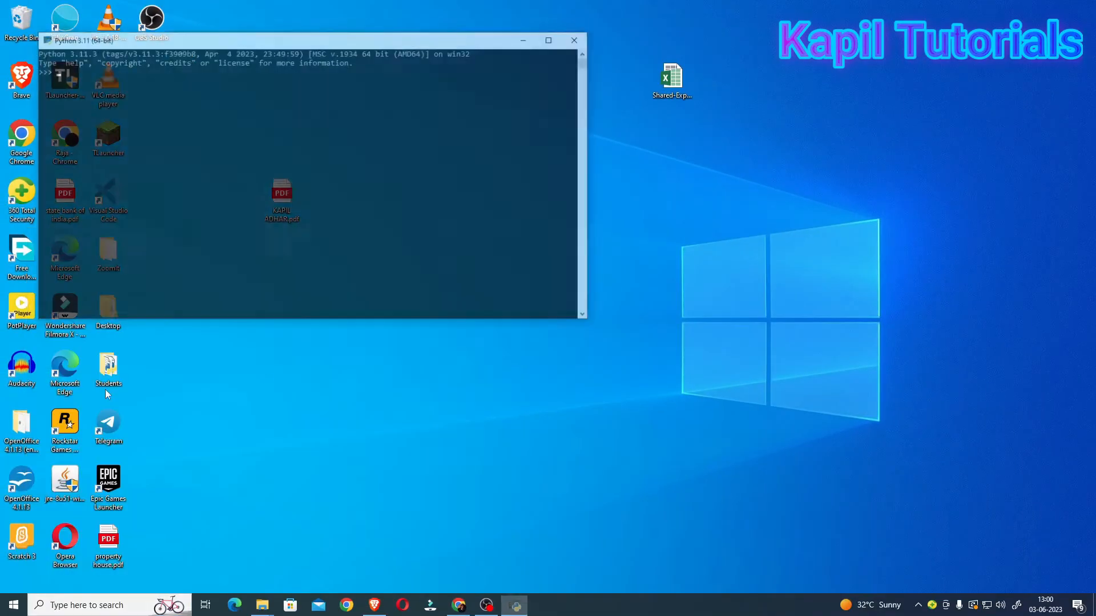
left_click(548, 40)
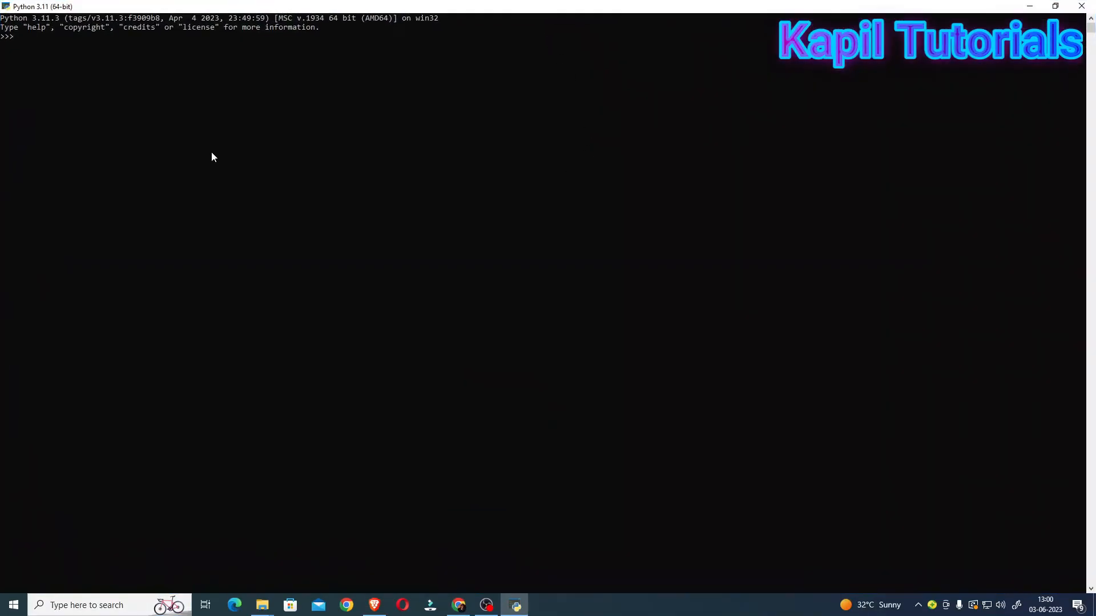
mouse_move(188, 186)
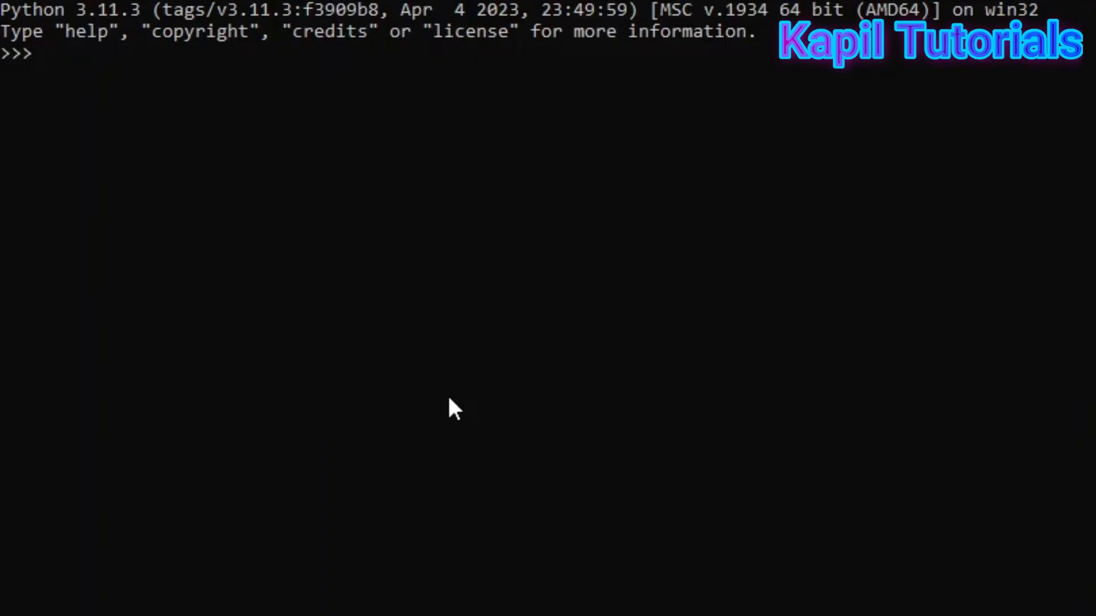
Step: Enter print("Sophia Convent School") at the console prompt
type("pr")
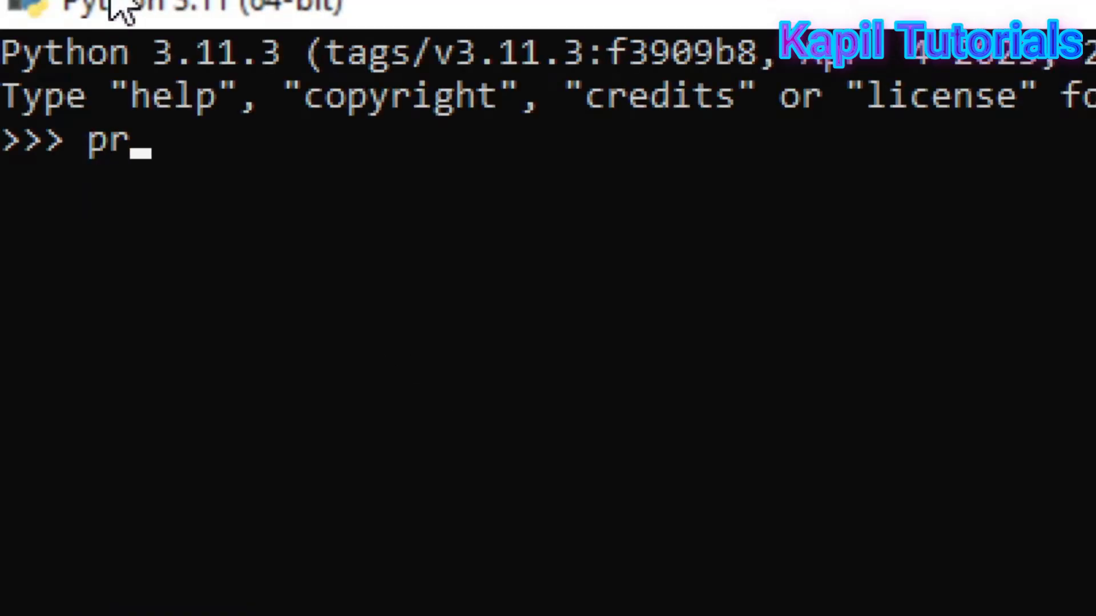
type("int")
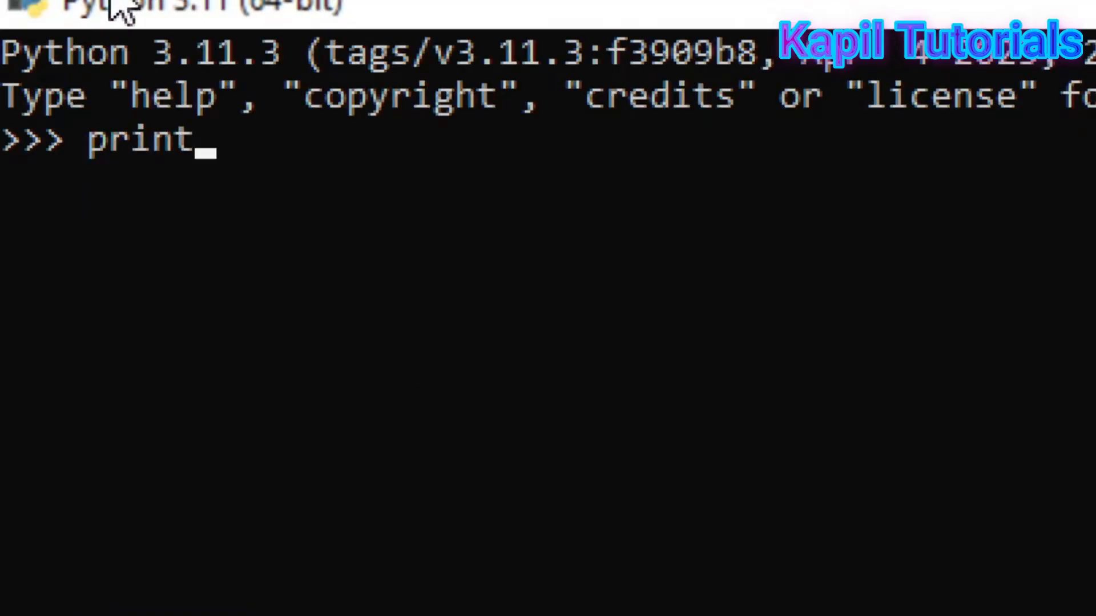
type("(")
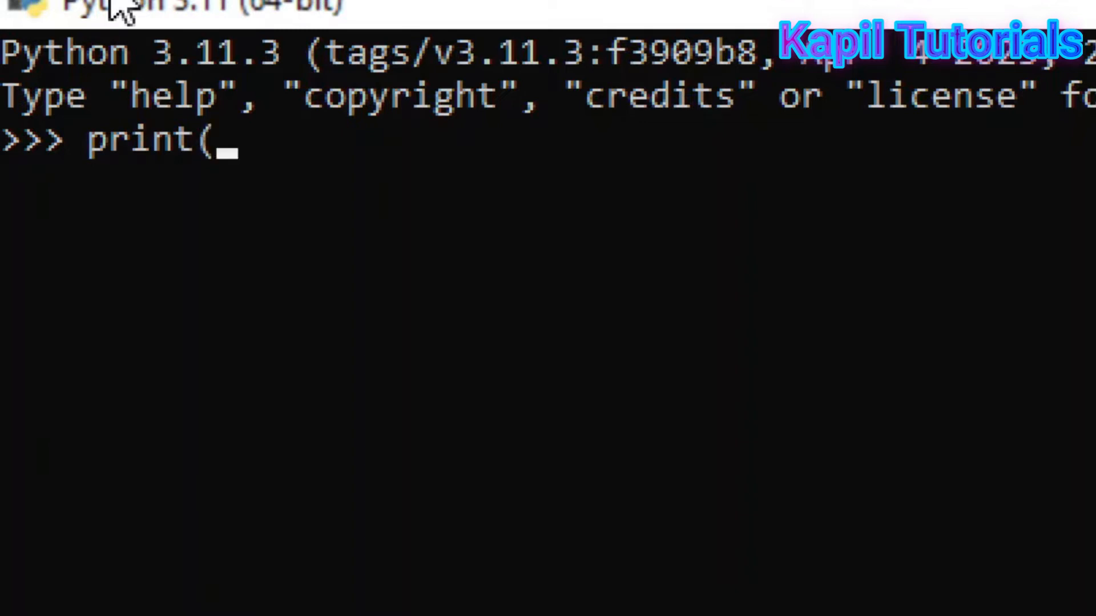
type("\"")
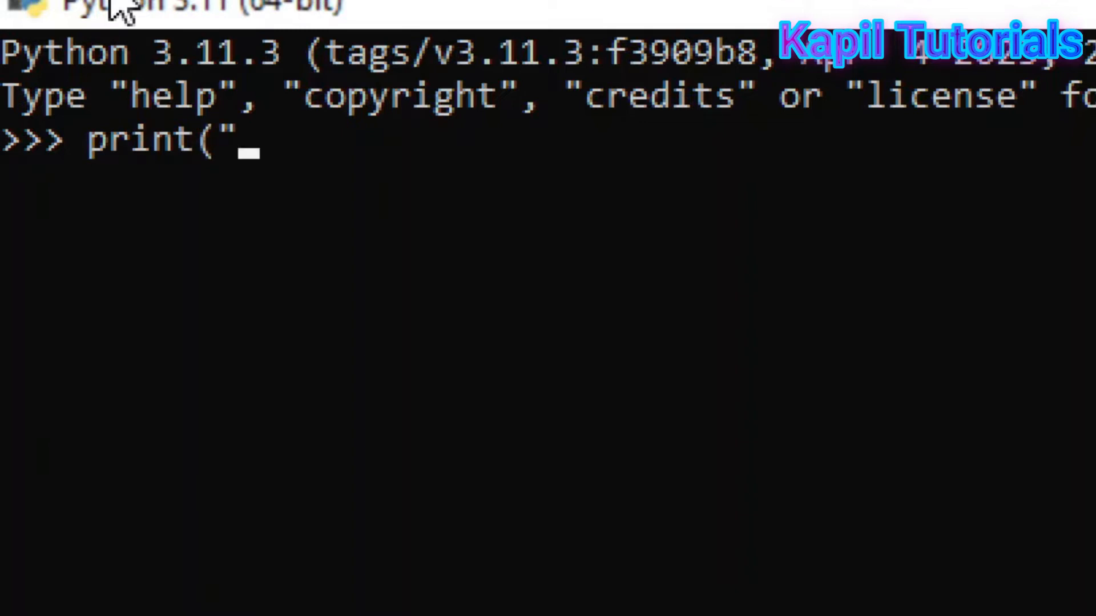
type("So")
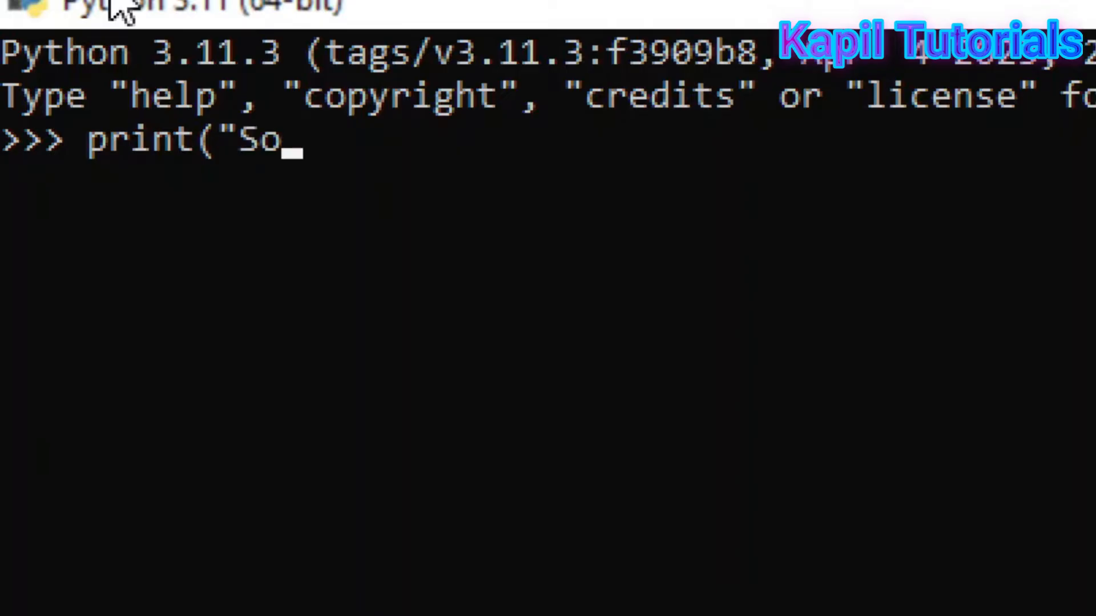
type("phia Conven")
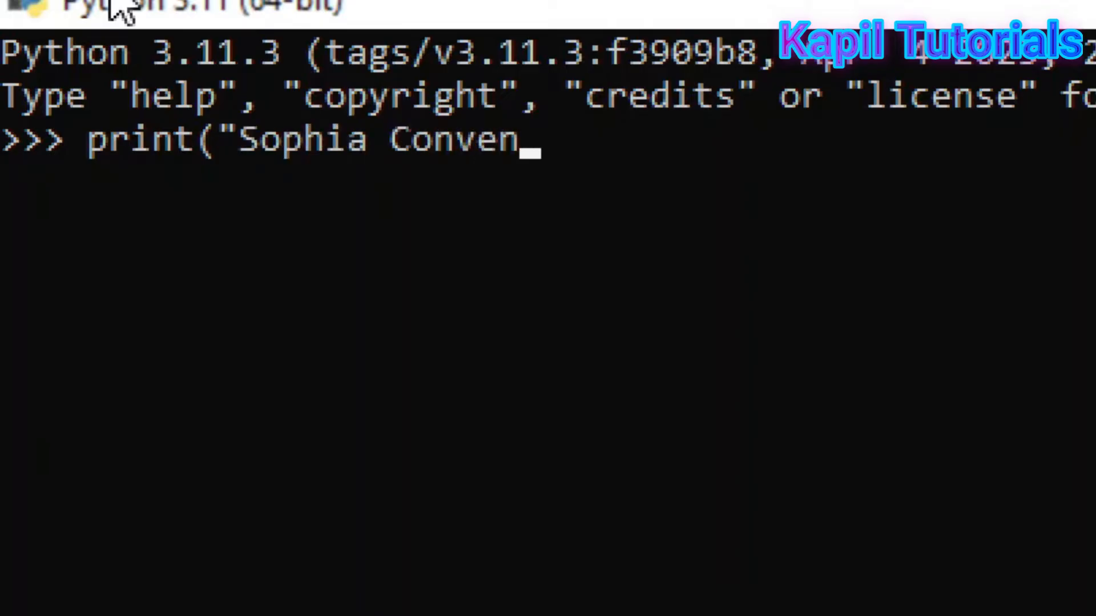
type("t School")
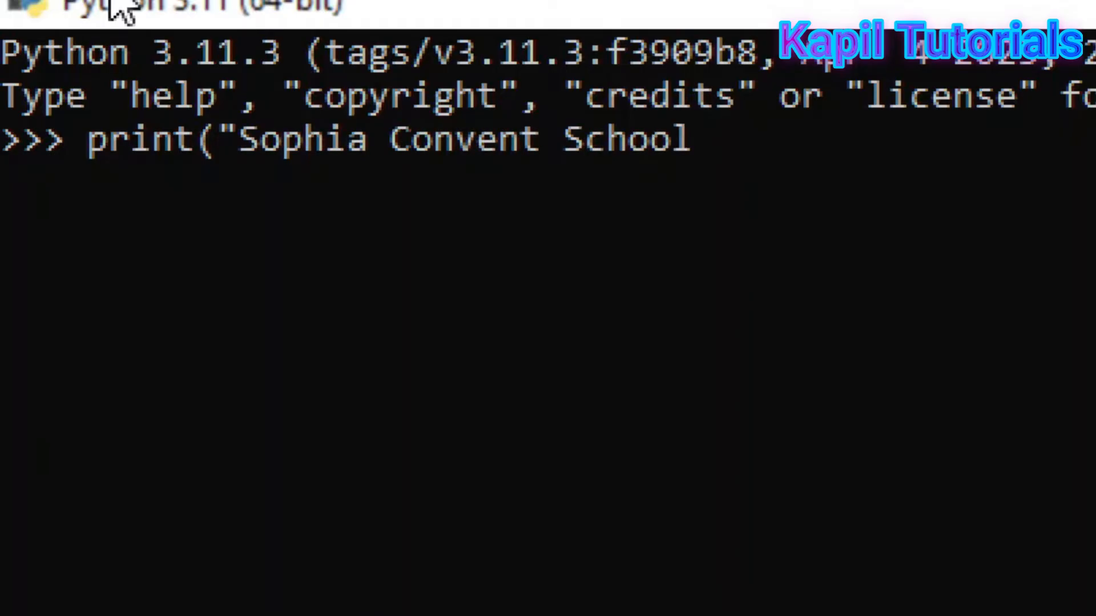
type("\")")
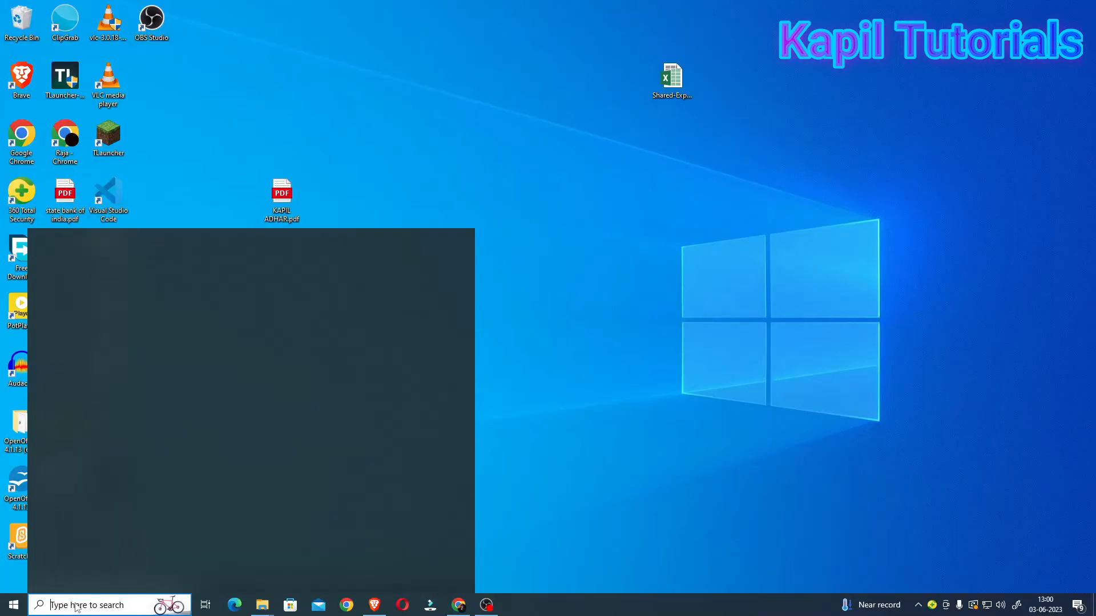
Step: Launch IDLE (Python 3.11 64-bit) from the Start menu's Recent list
left_click(88, 605)
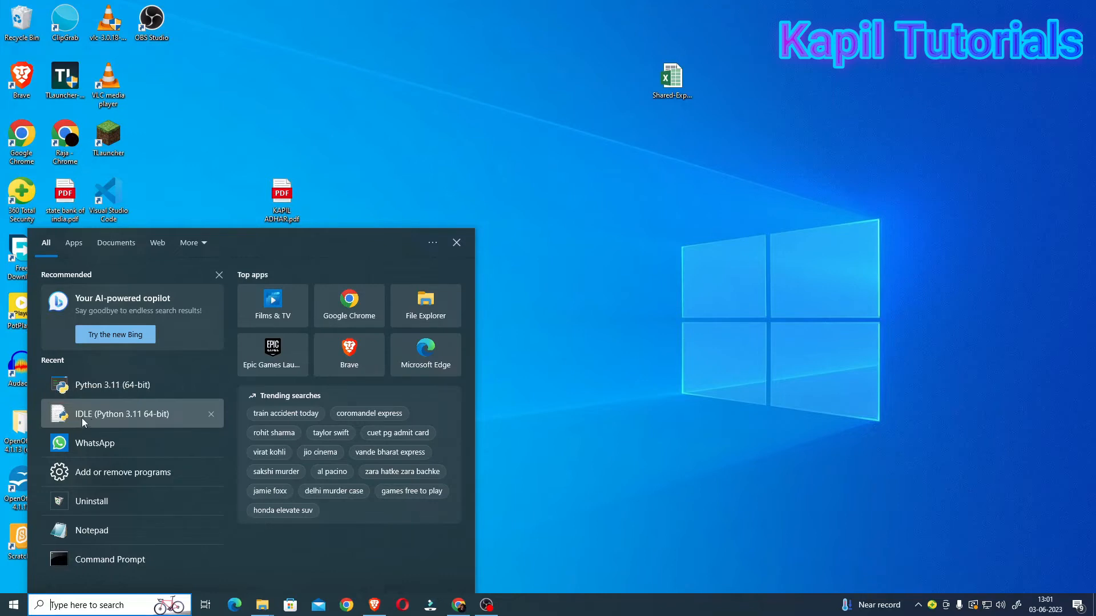
mouse_move(136, 424)
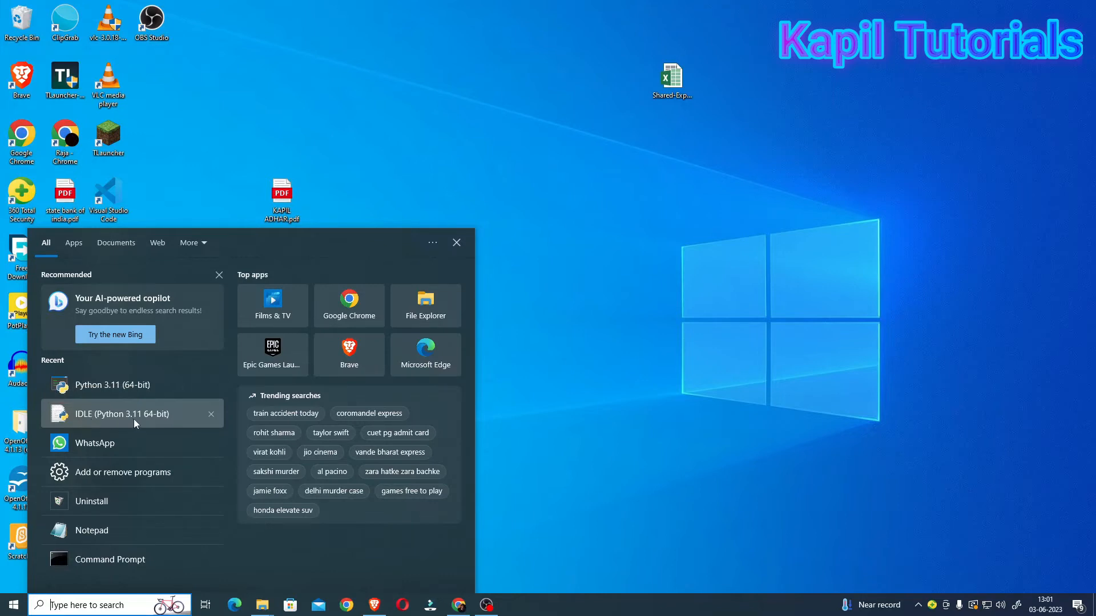
mouse_move(149, 426)
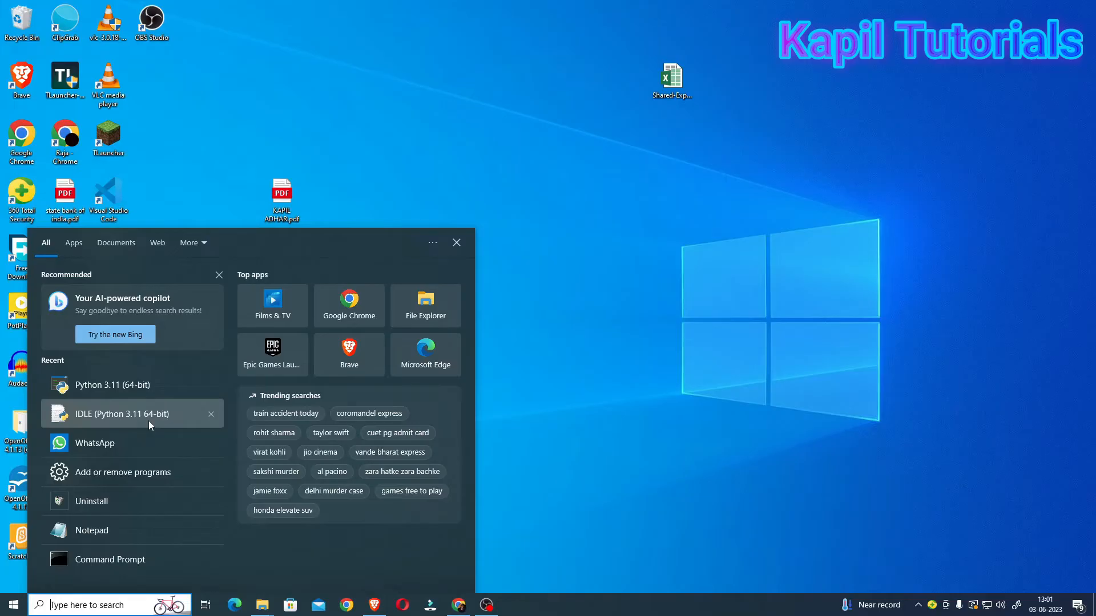
mouse_move(116, 422)
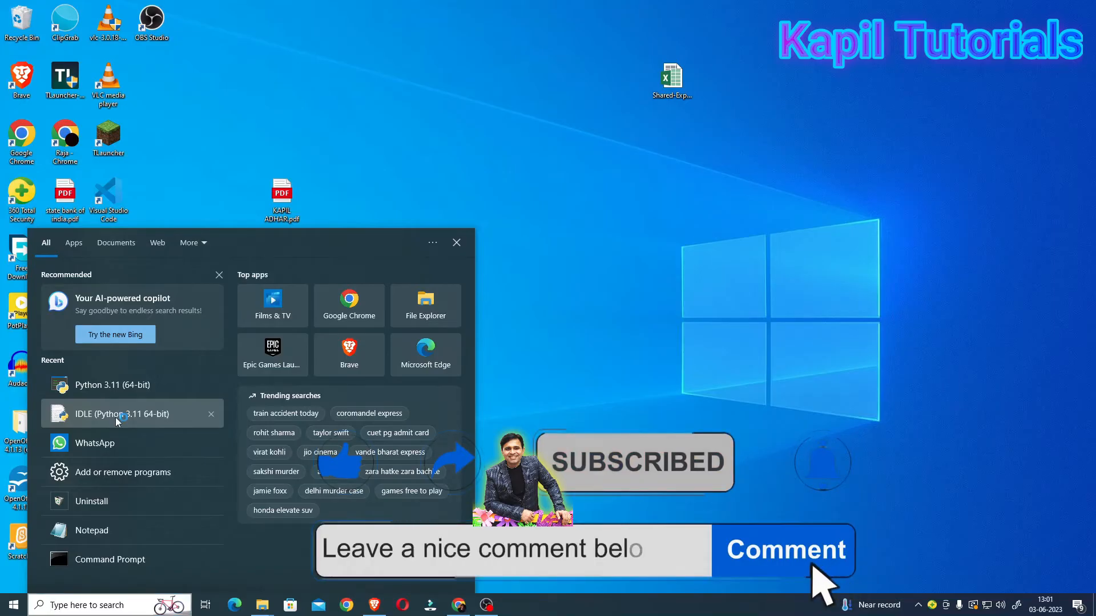
left_click(121, 413)
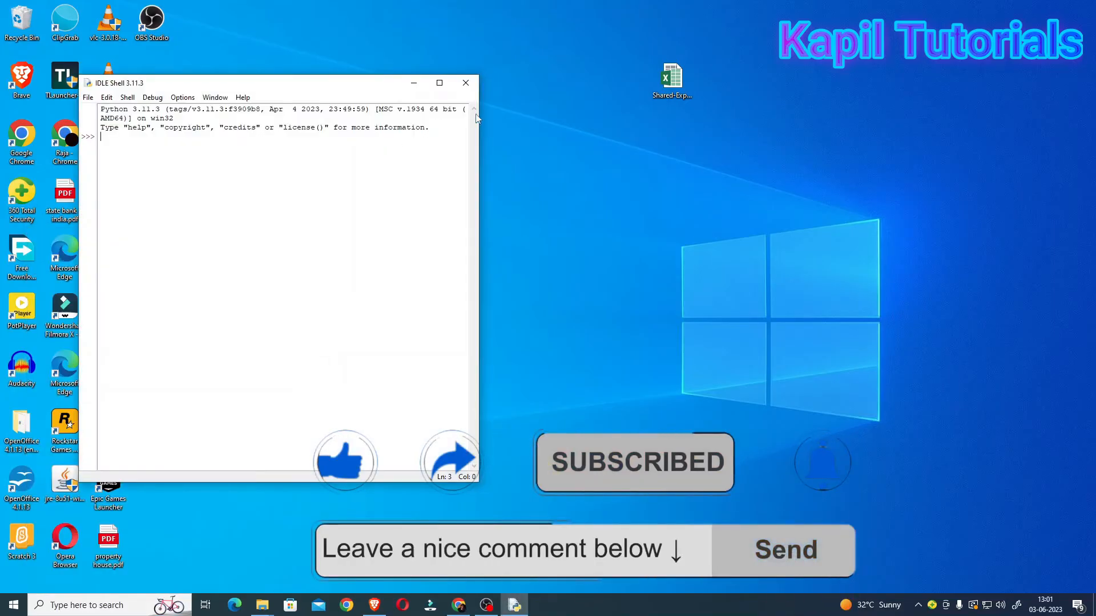
Step: Enlarge the IDLE Shell, browse the Edit menu commands and dismiss it
left_click(439, 83)
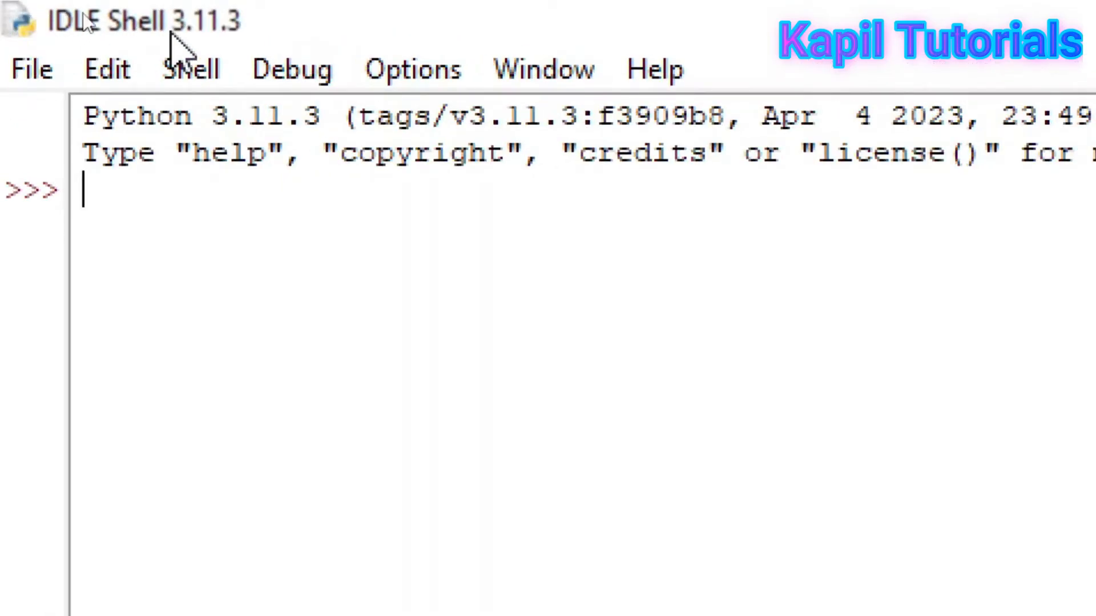
mouse_move(210, 52)
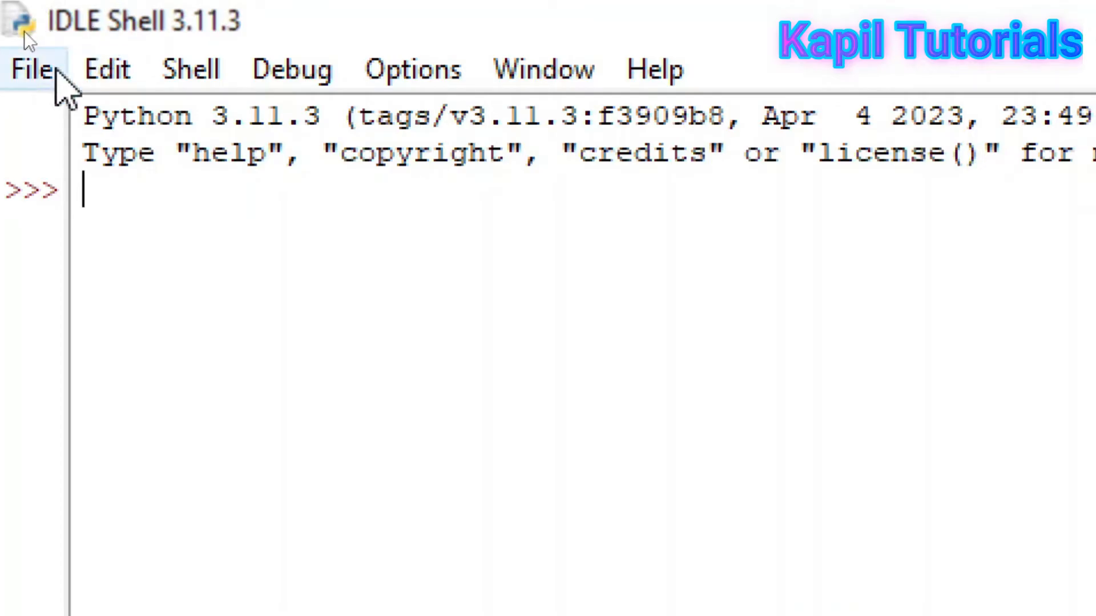
mouse_move(105, 69)
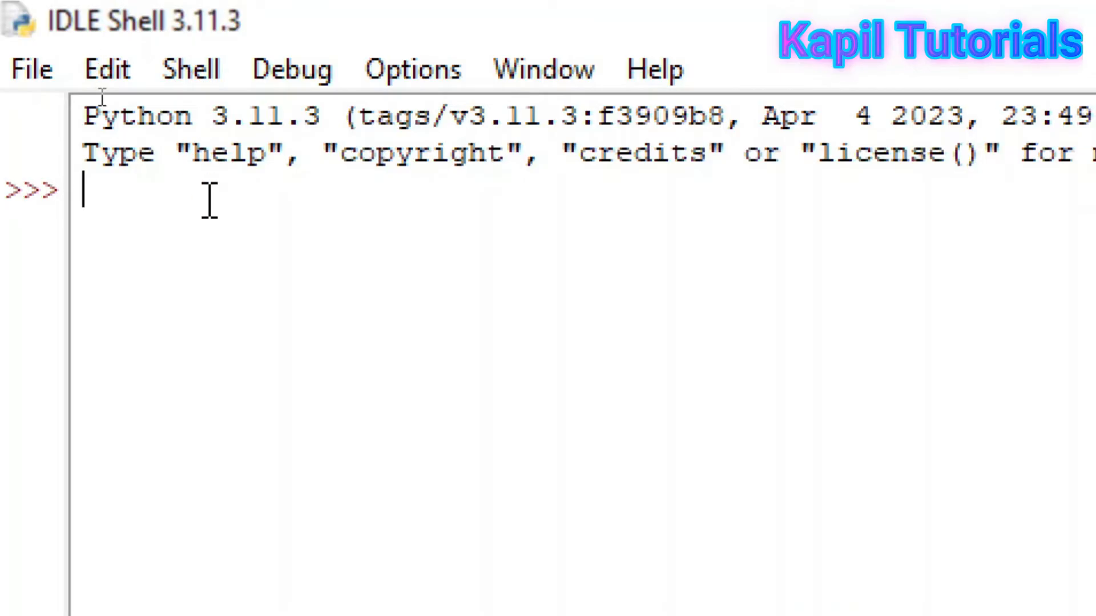
mouse_move(596, 332)
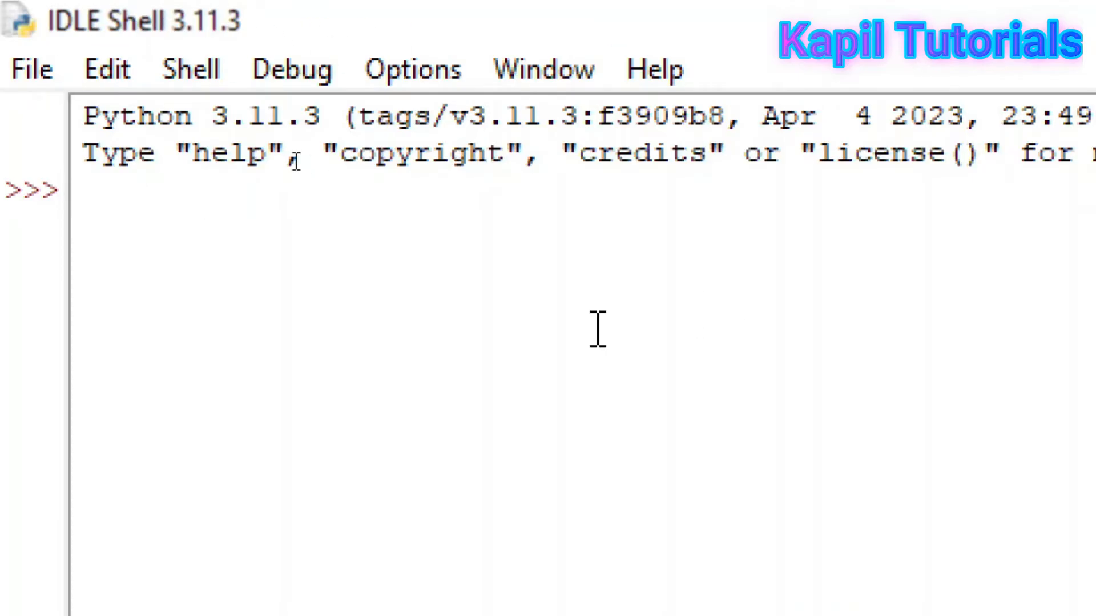
mouse_move(586, 244)
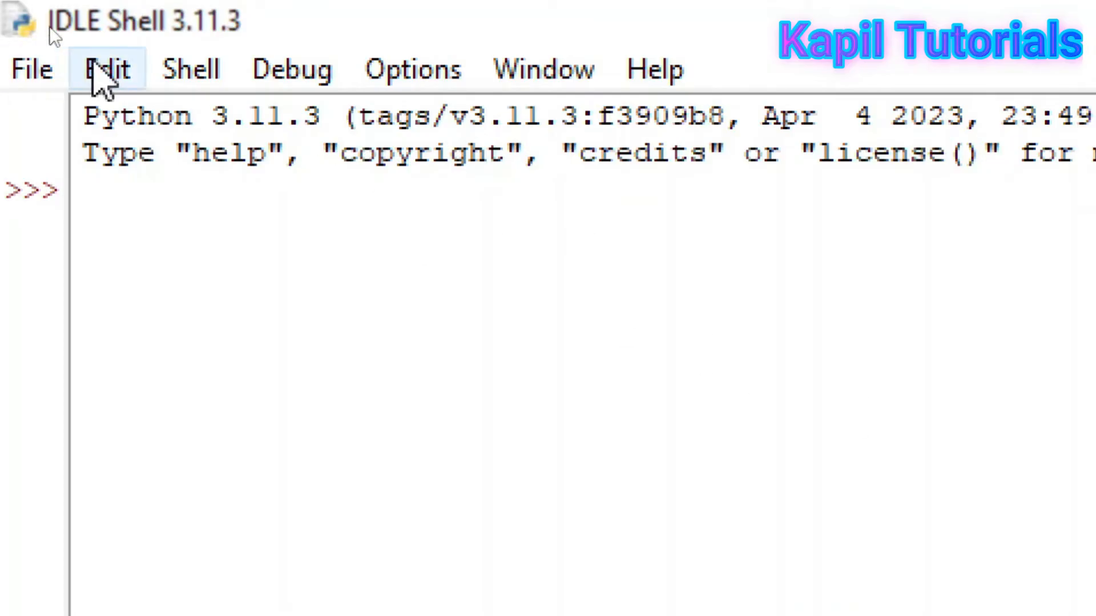
left_click(106, 70)
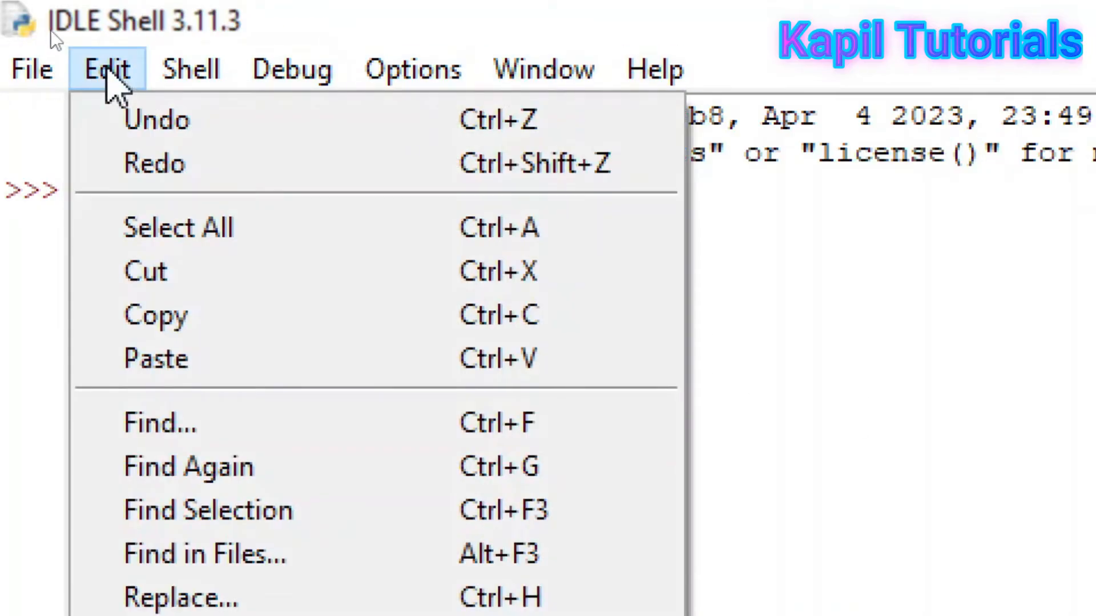
left_click(291, 70)
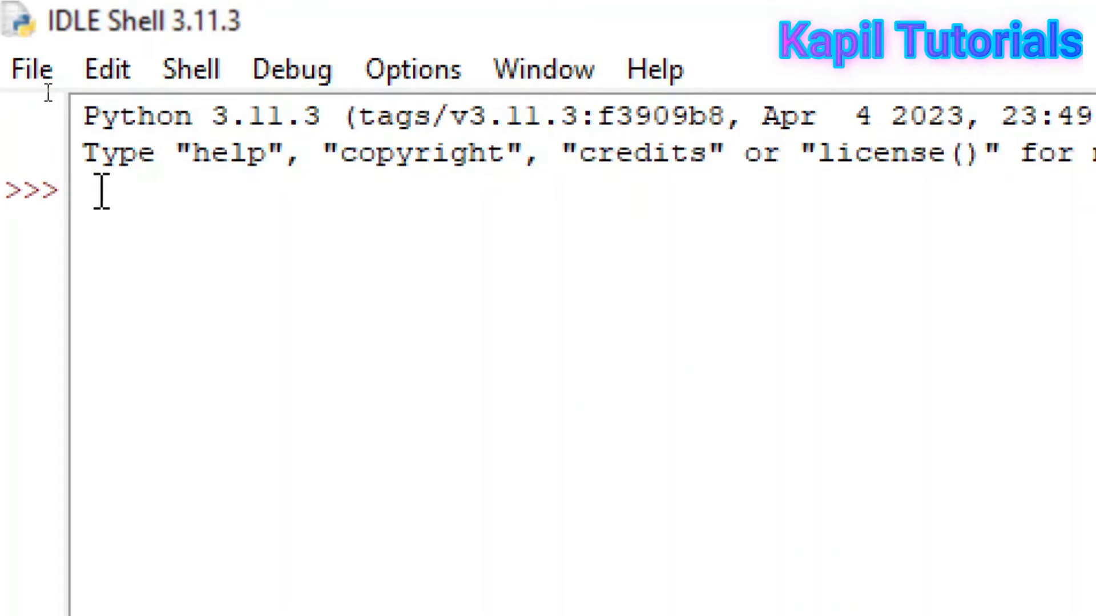
Step: Run print("My first program in Python language") in the shell
type("print")
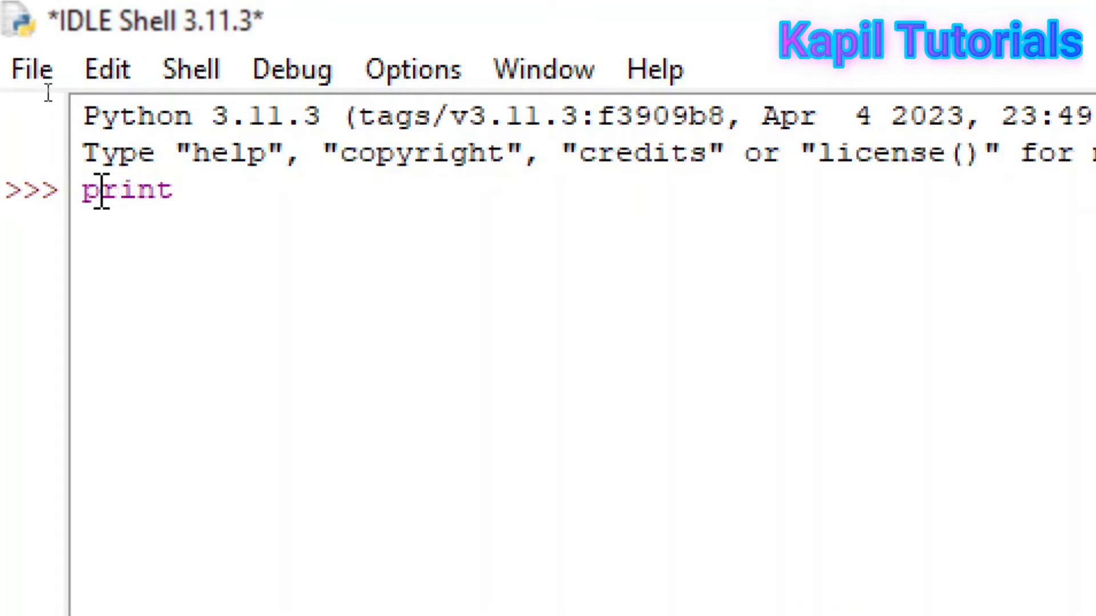
type("(\"")
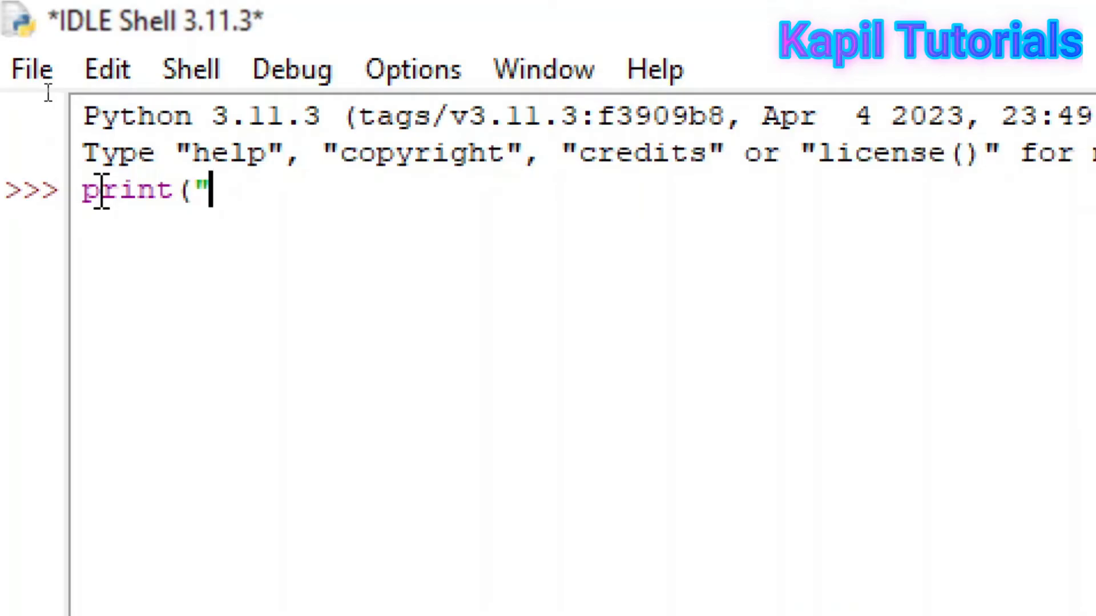
type("My")
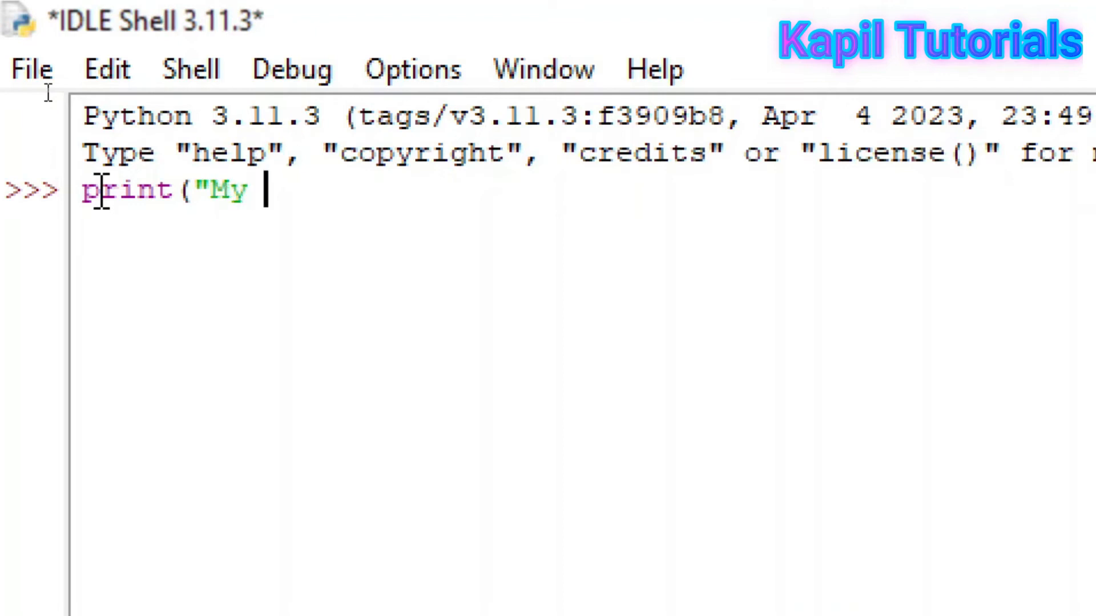
type("first program in Python")
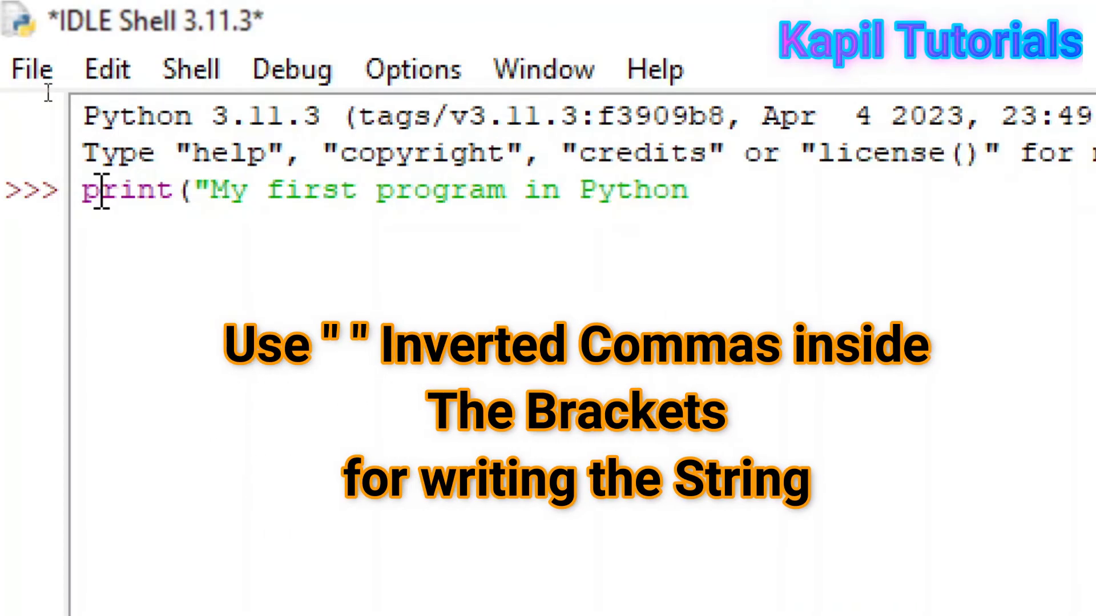
type("language")
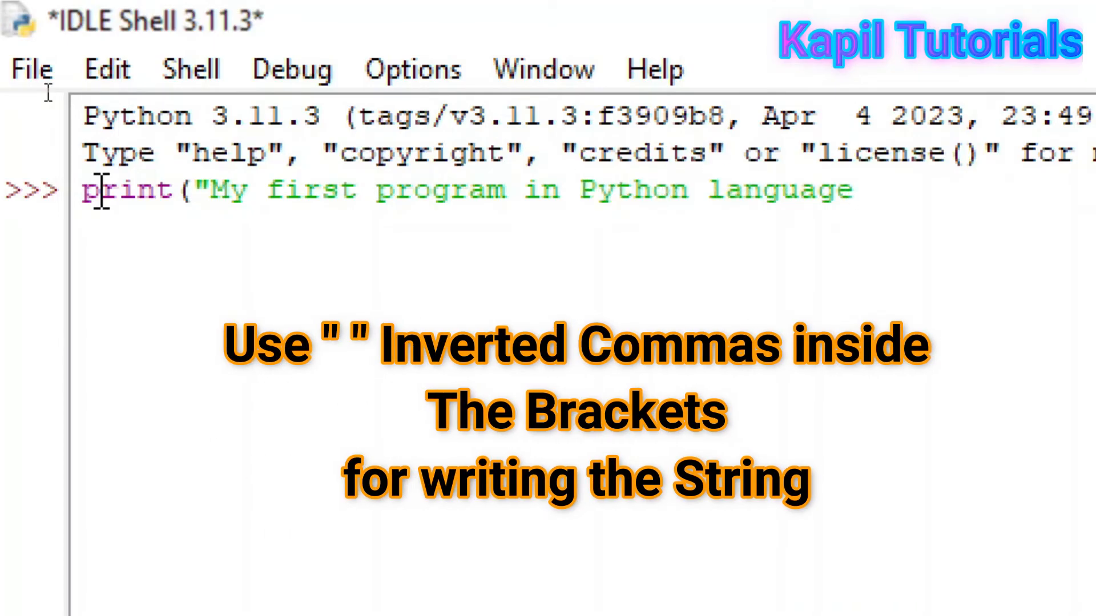
type("\")")
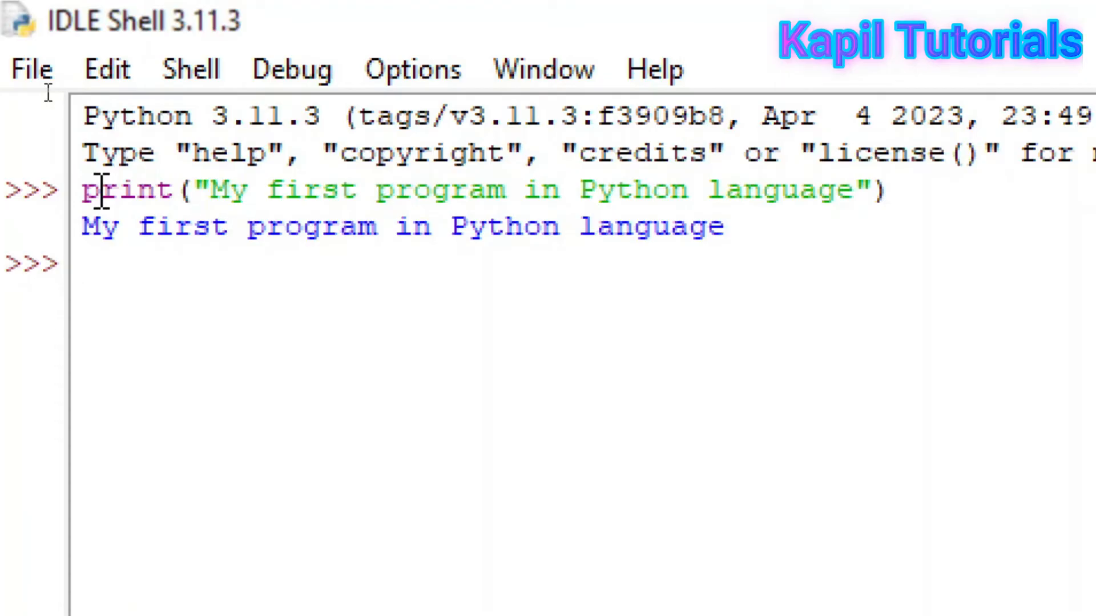
Step: Run print (4) to display 4, then begin the expression 6+
type("print")
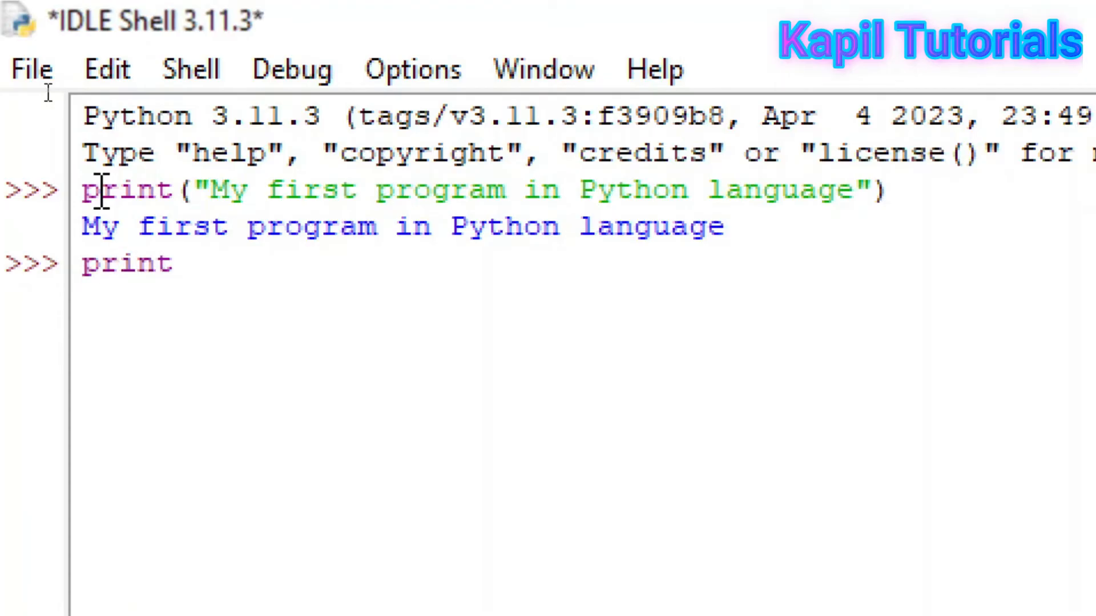
type("(")
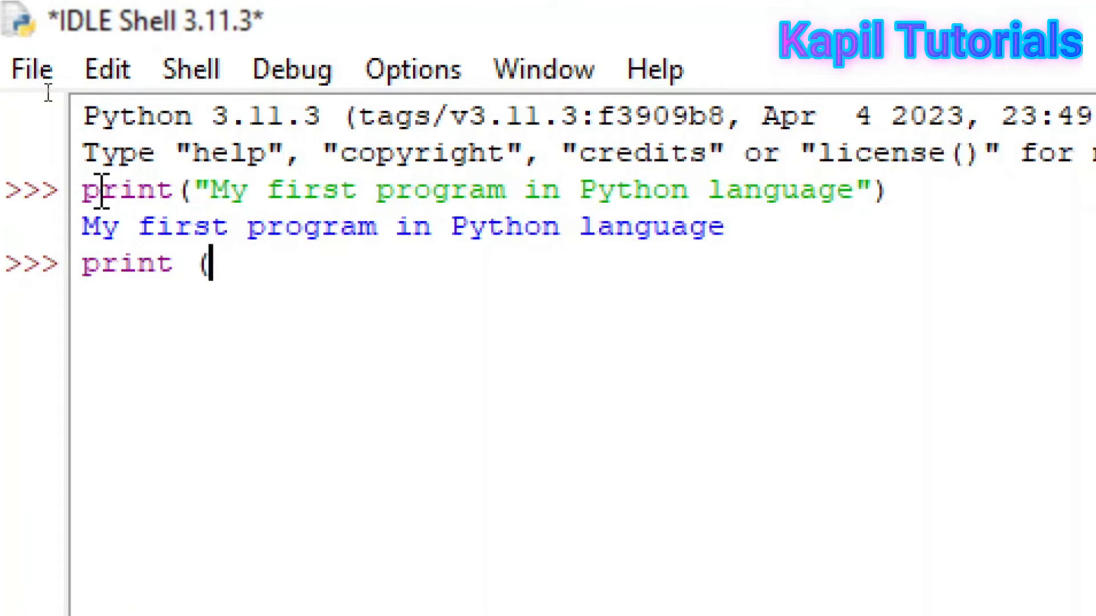
type("4)")
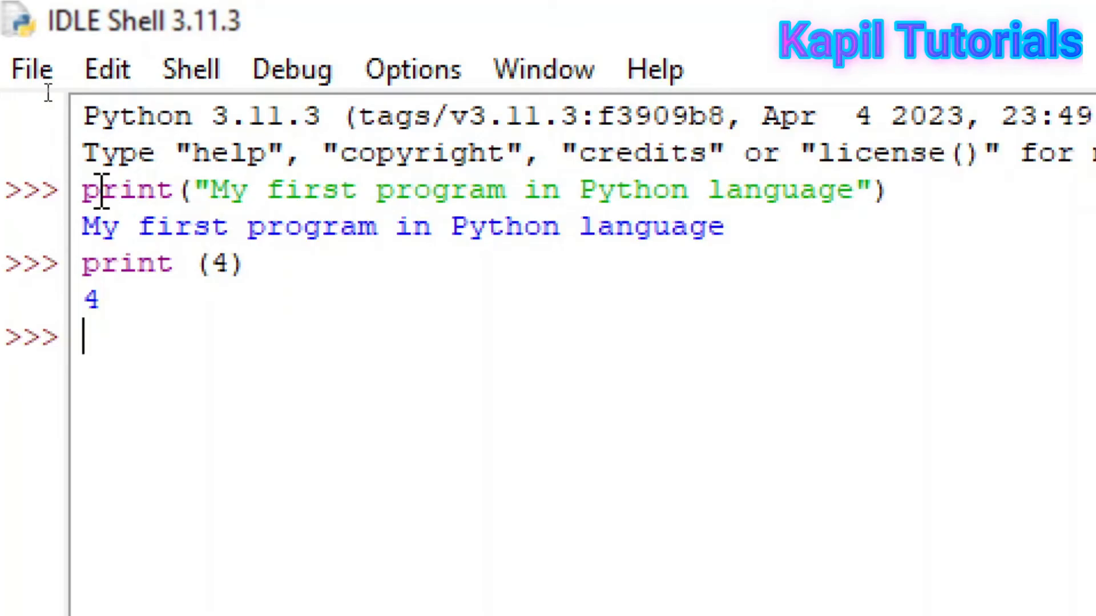
type("6+")
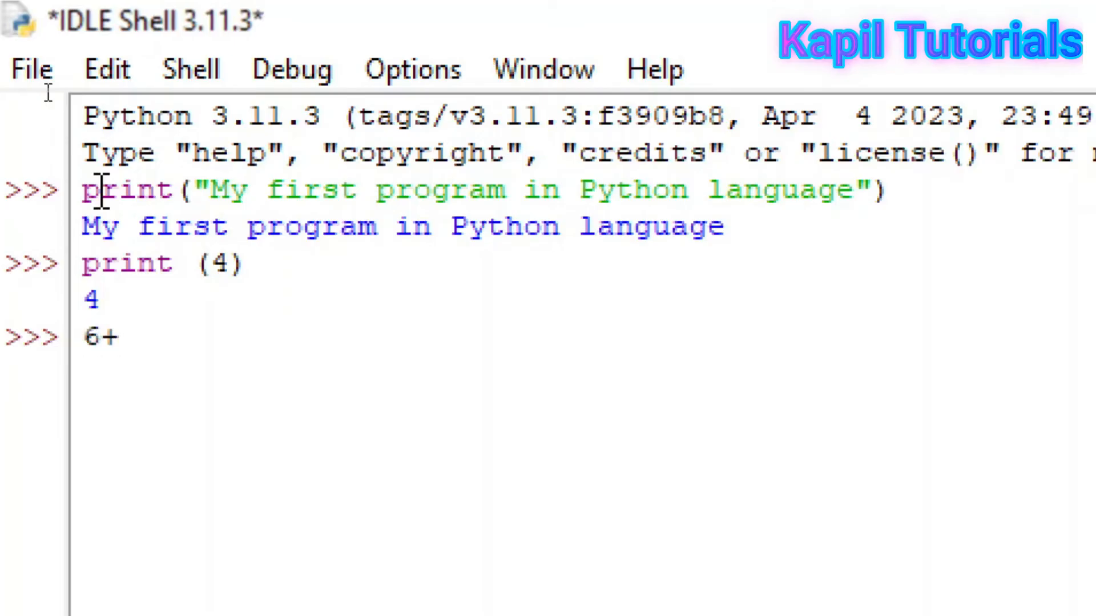
Step: Evaluate 6+7, 300+200, 7*4 and 8-2, giving 13, 500, 28 and 6
type("7")
type("300")
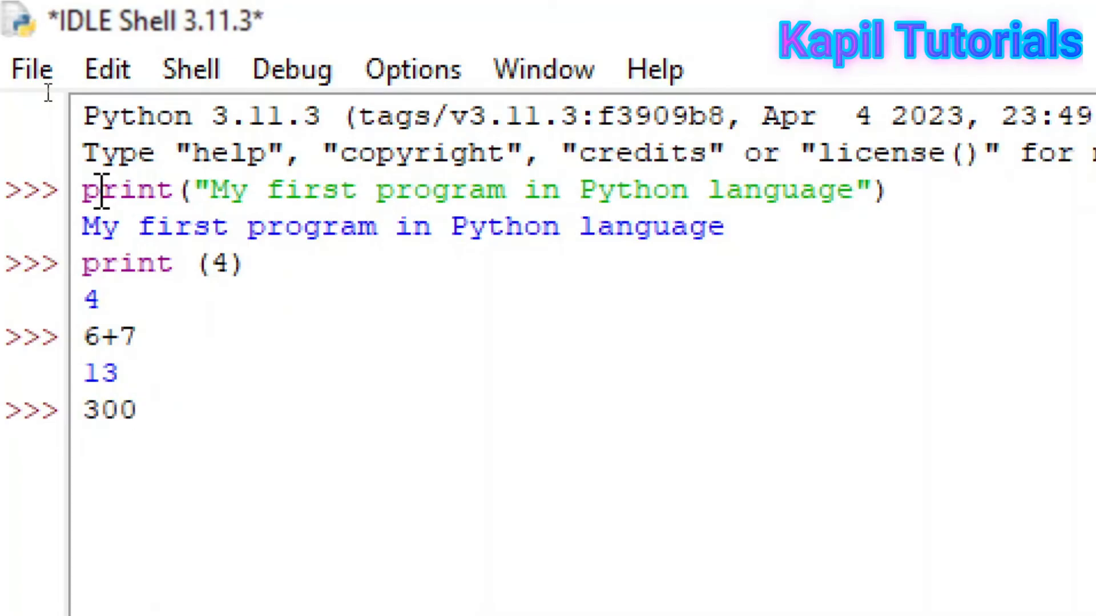
type("+200")
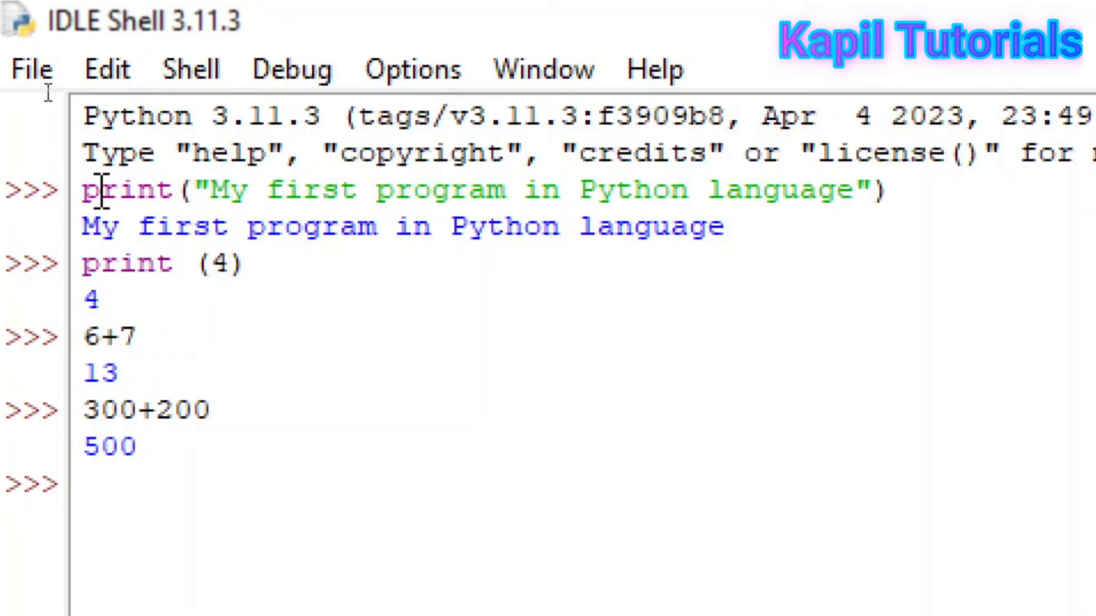
type("7")
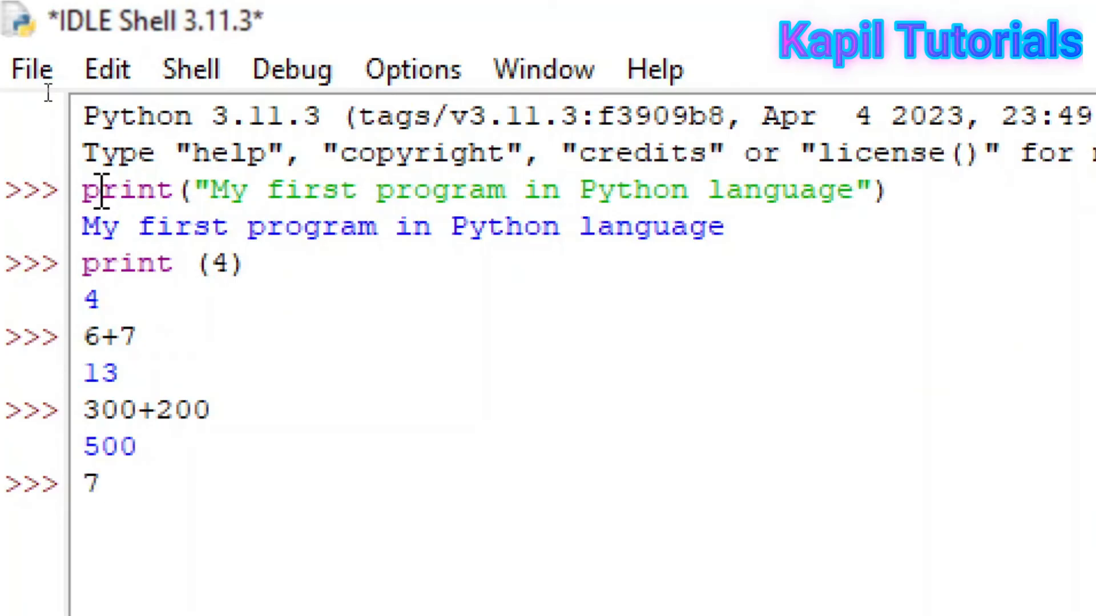
left_click(100, 482)
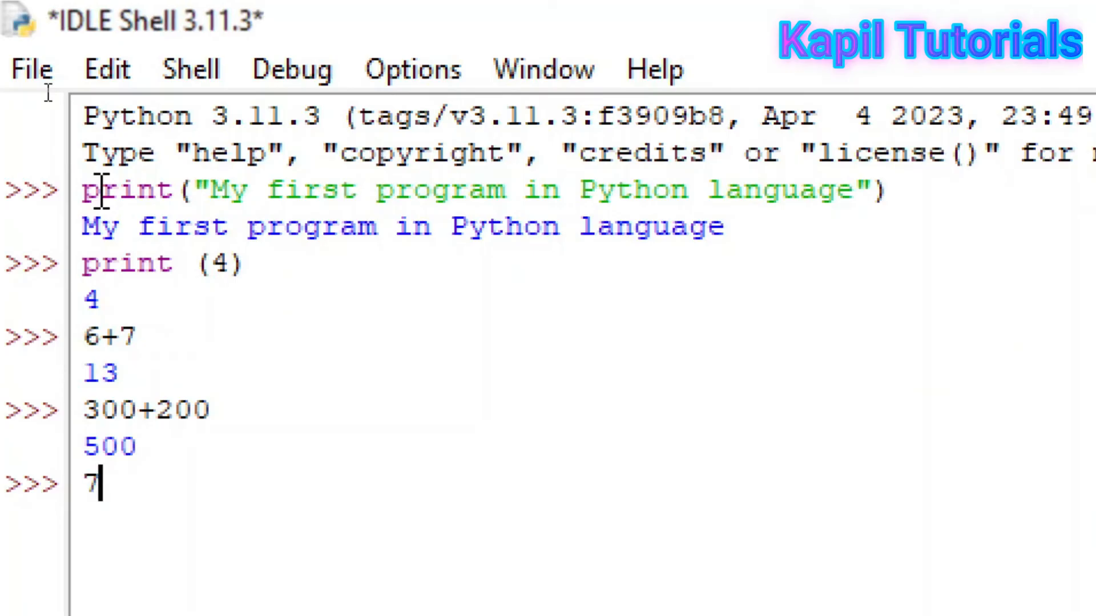
type("*")
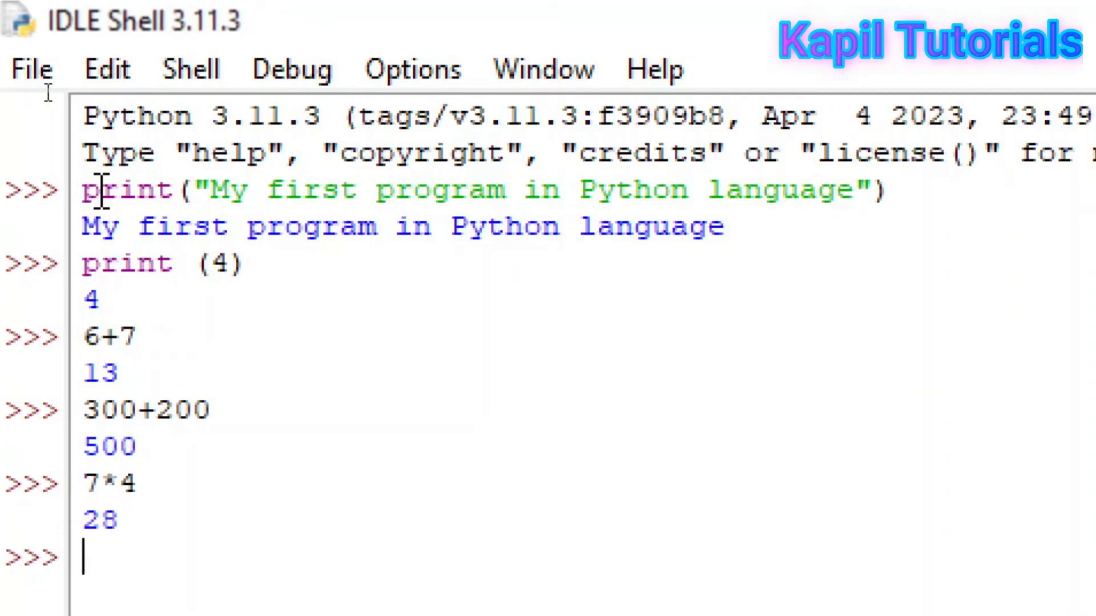
type("8-2")
type("print")
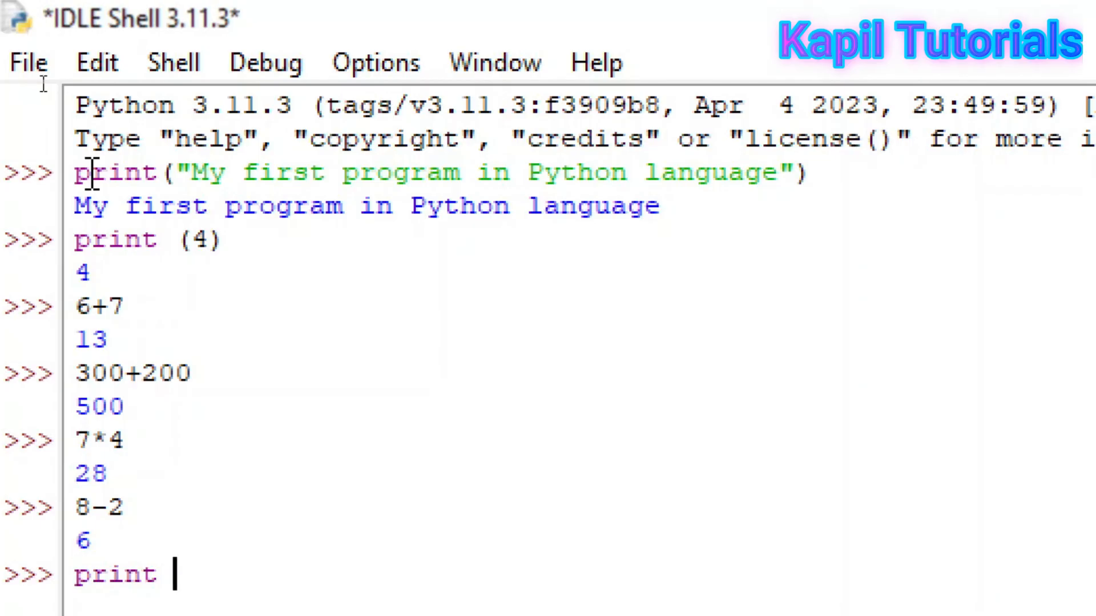
Step: Type print (8) at the prompt
type("(")
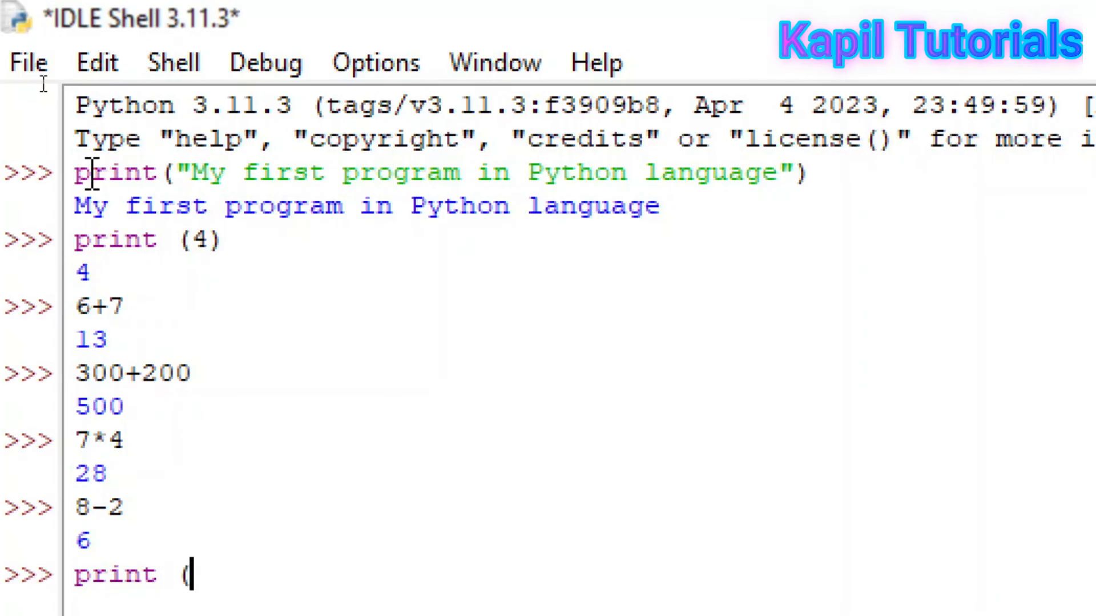
type("8")
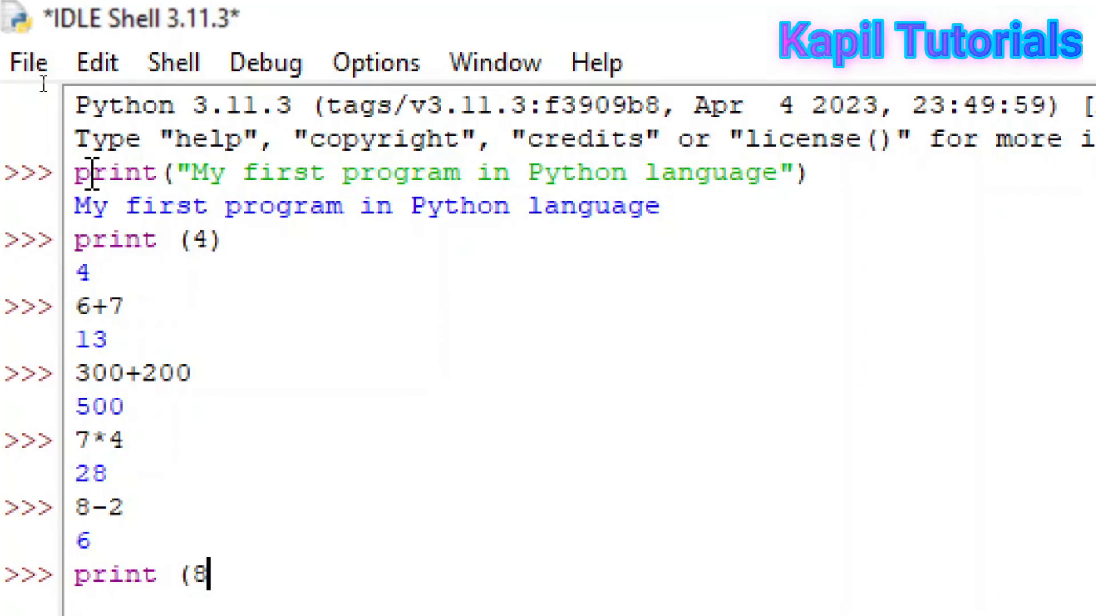
type(")")
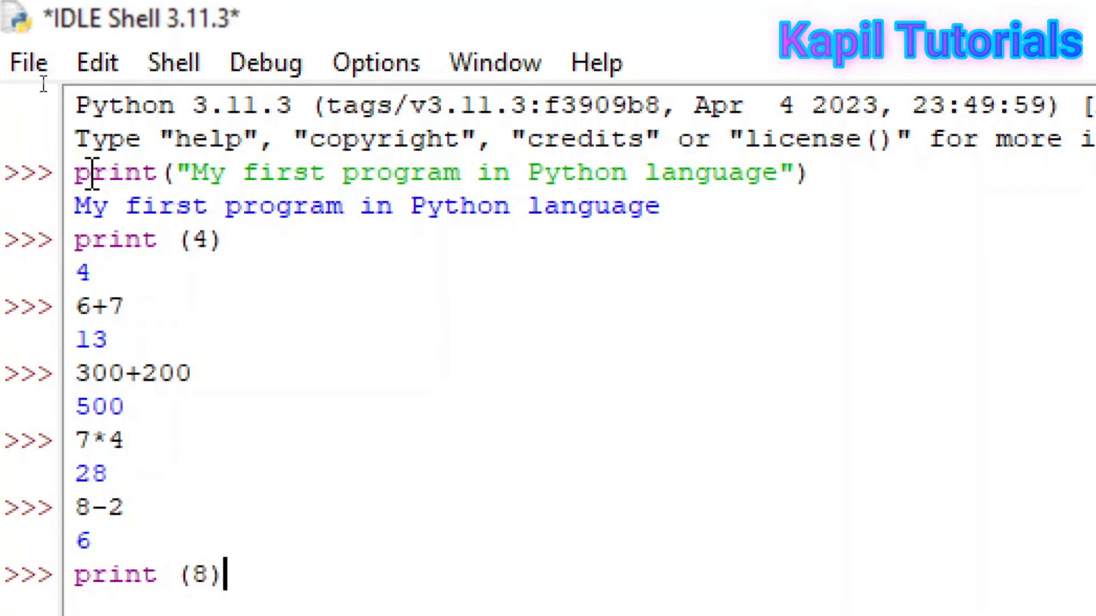